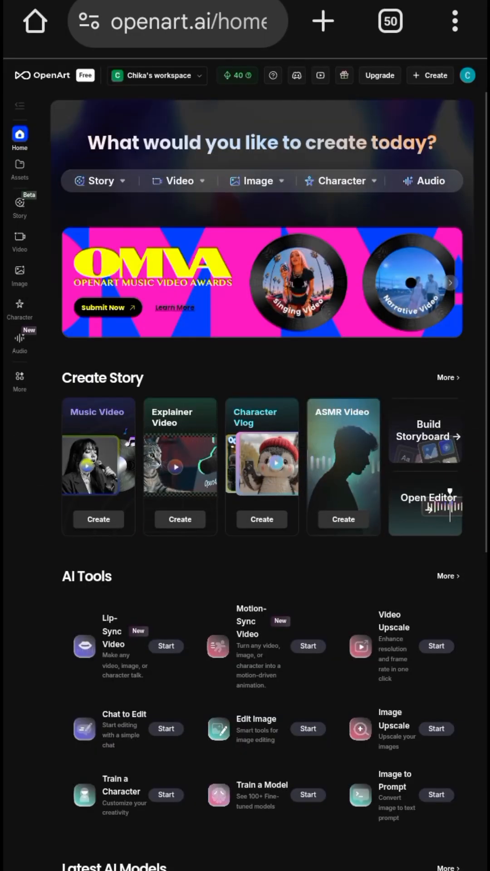
Reach the character creation page via Create Character and the sidebar Character link
left_click(340, 181)
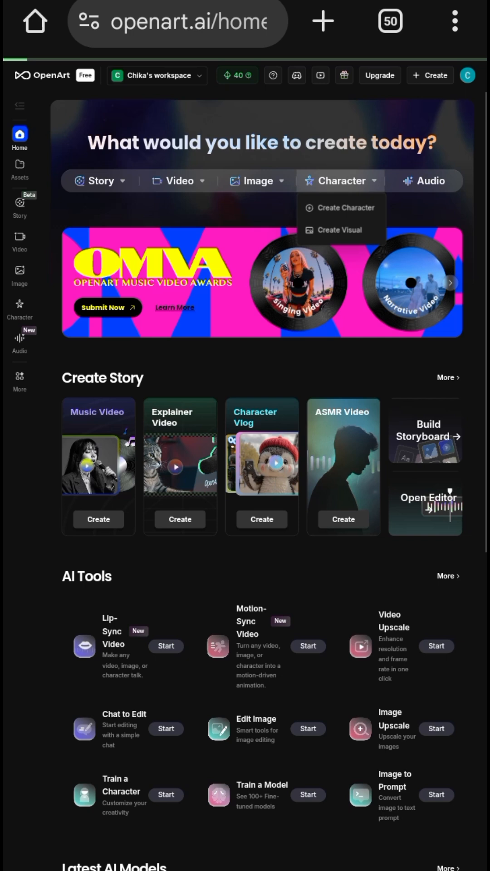
left_click(342, 180)
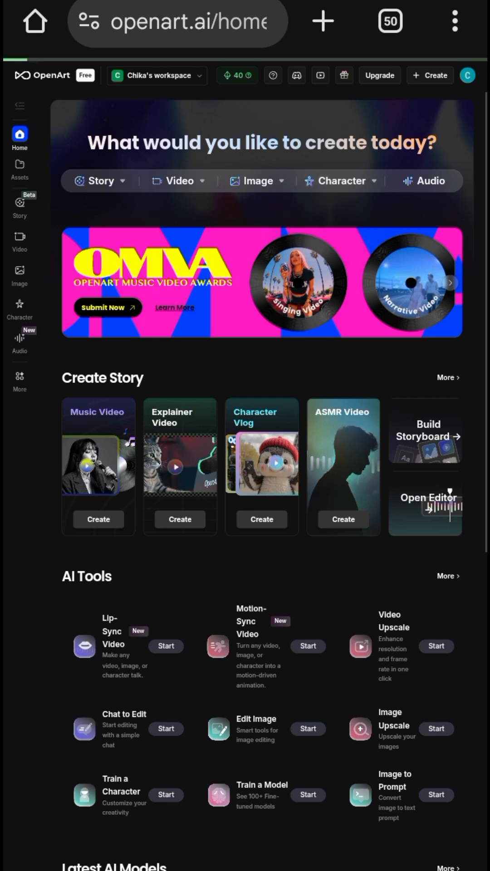
left_click(19, 304)
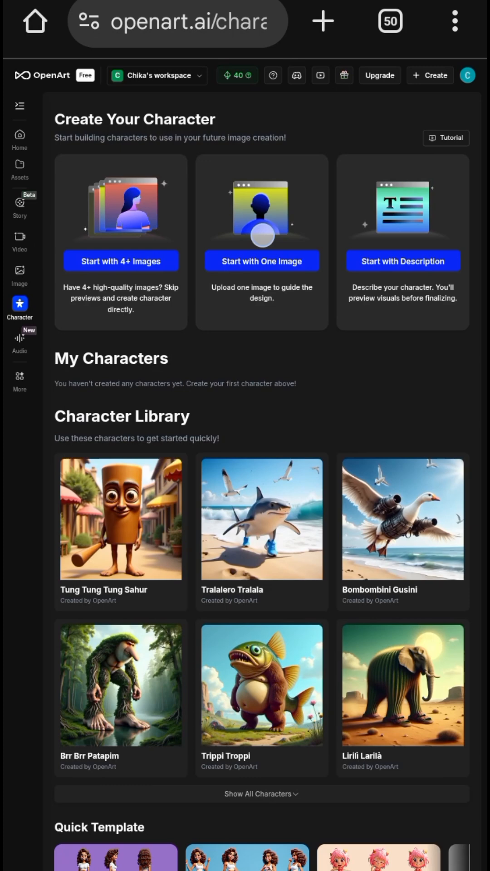
Start a character from one image, name it Queen, and upload the reference
left_click(261, 260)
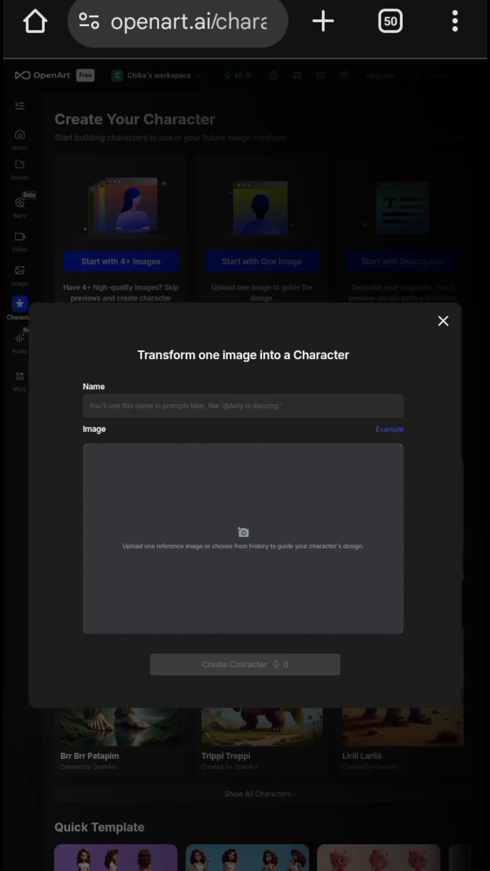
type("Que")
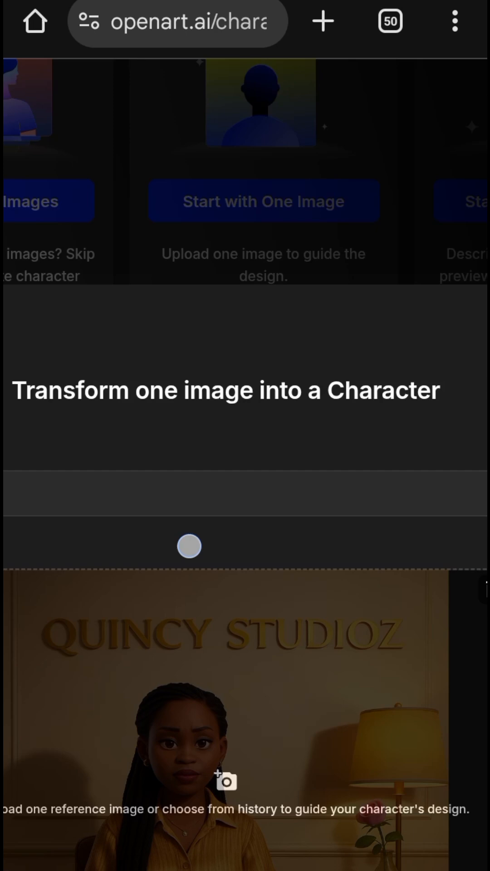
scroll("down", 3)
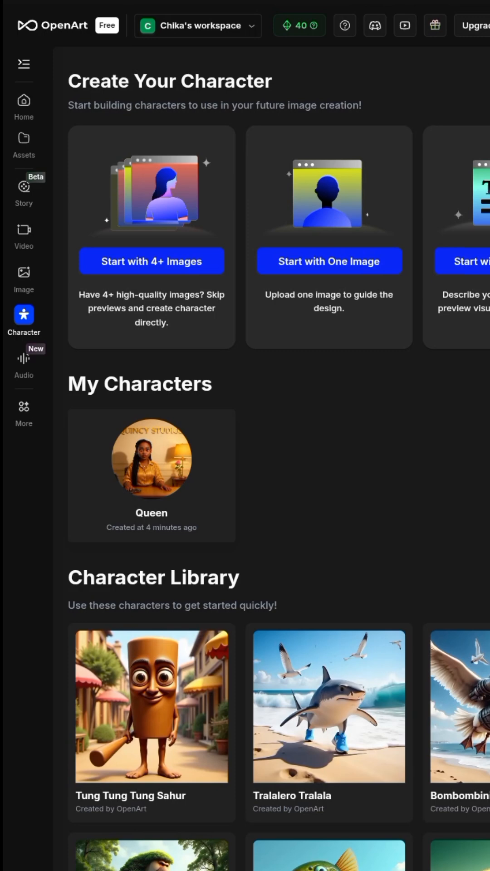
Go to the Image section and open the Create Image text-to-image generator
left_click(23, 272)
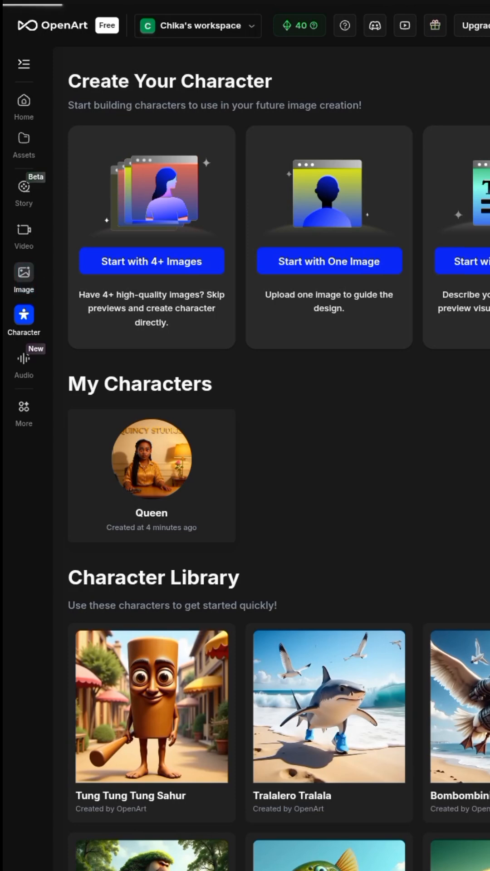
left_click(24, 272)
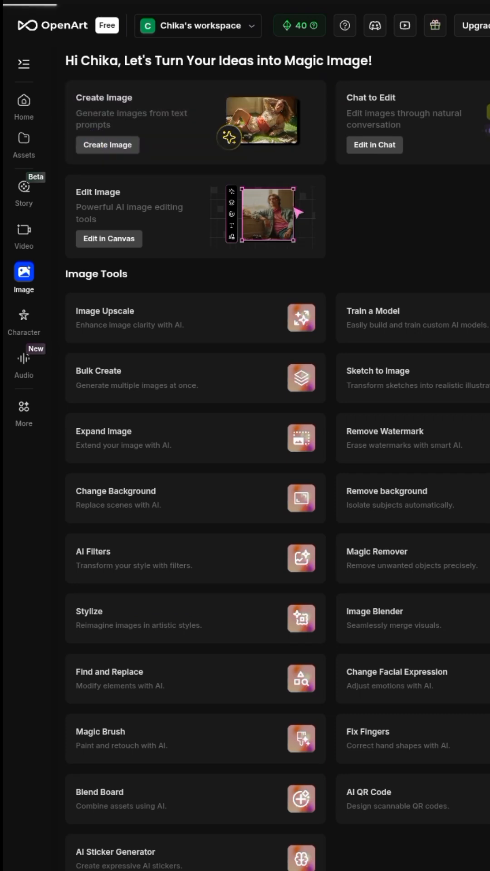
left_click(107, 145)
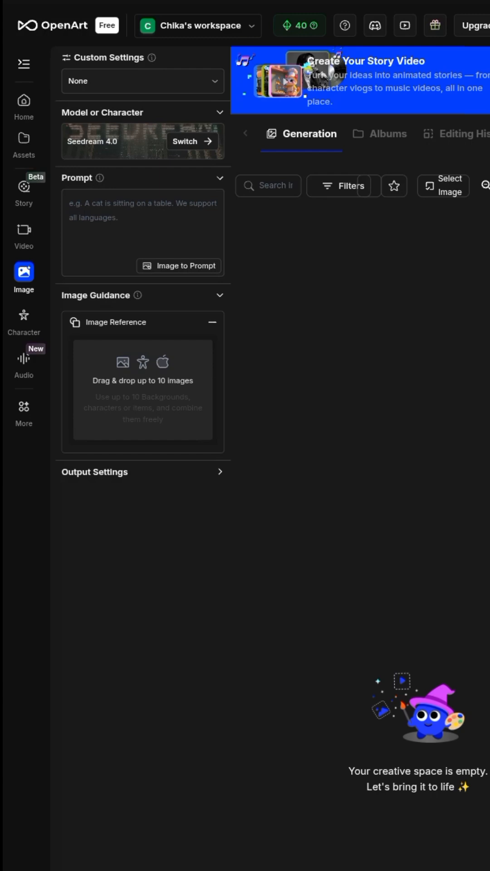
Pick the saved Queen character as the Image Reference, then scroll to output settings
left_click(82, 218)
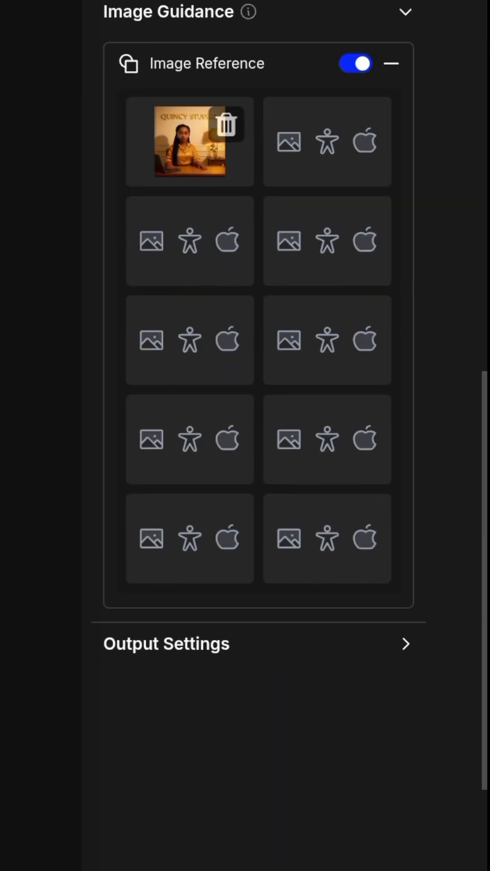
scroll("down", 3)
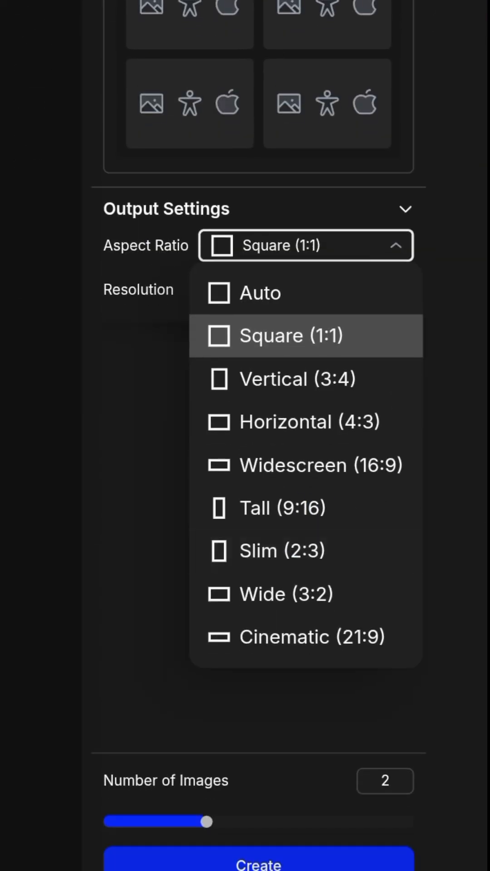
Choose Tall (9:16) aspect ratio and drag Number of Images down to 1
left_click(281, 508)
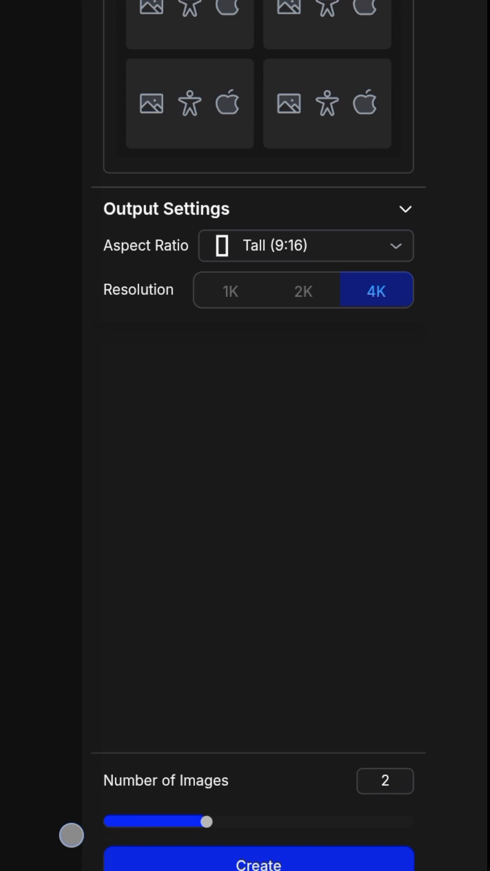
left_click_drag(205, 821, 103, 822)
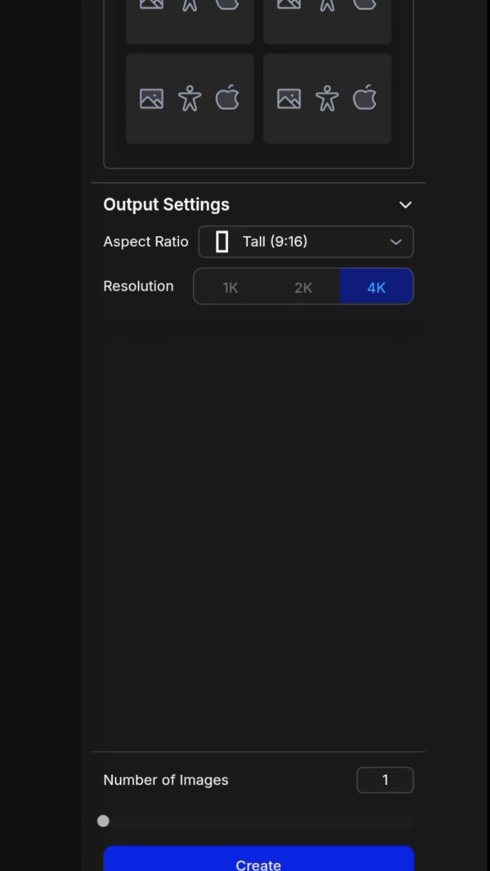